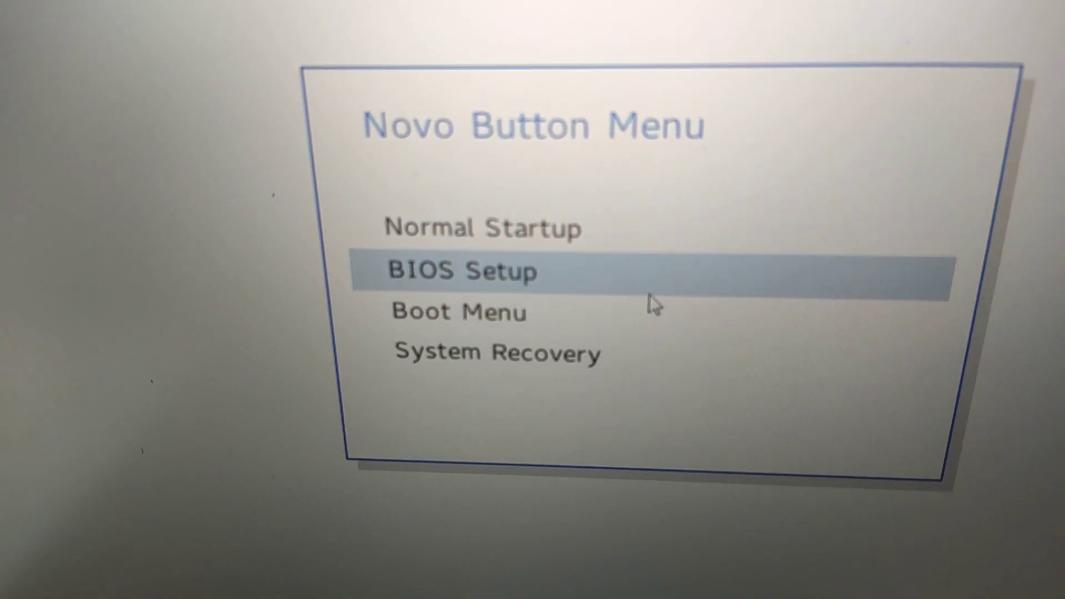
Launch BIOS Setup from the Novo Button Menu to reach the Legion system overview
left_click(476, 272)
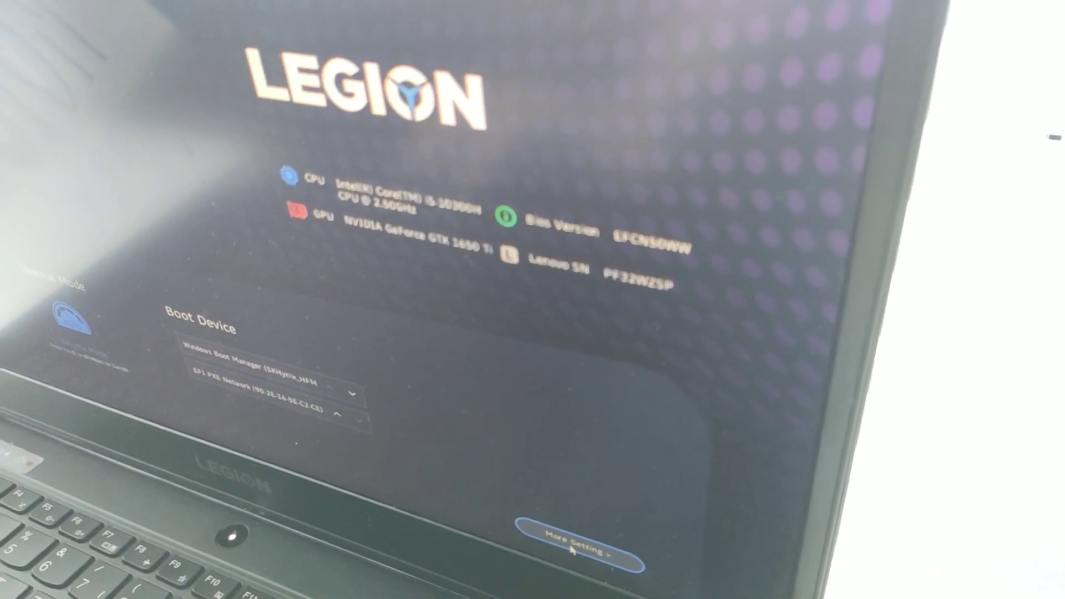
Enter More Settings for the Information view, then switch to the Exit options page
left_click(583, 544)
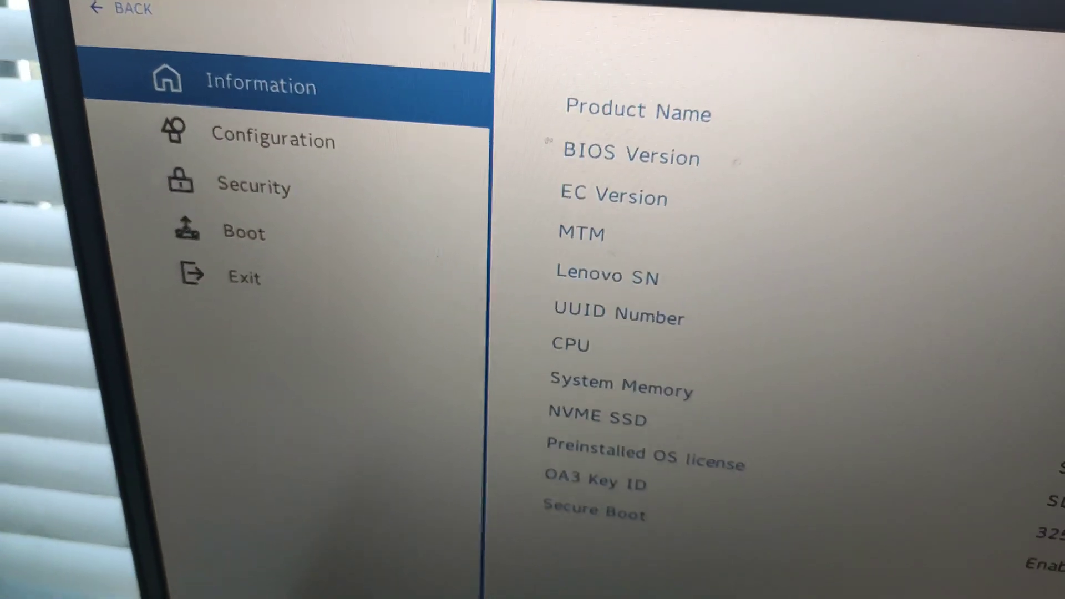
left_click(243, 278)
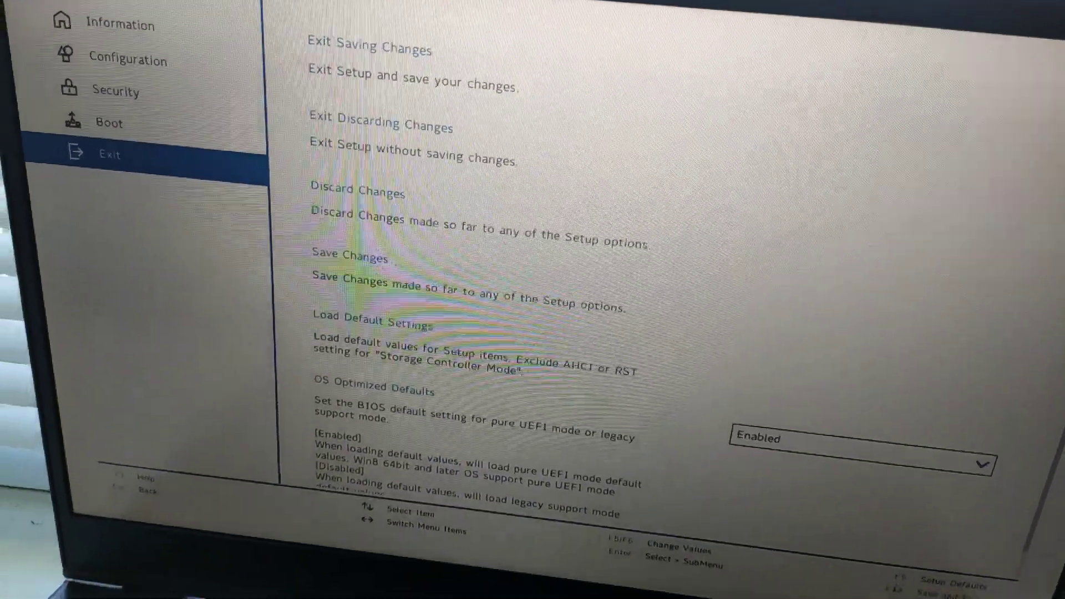